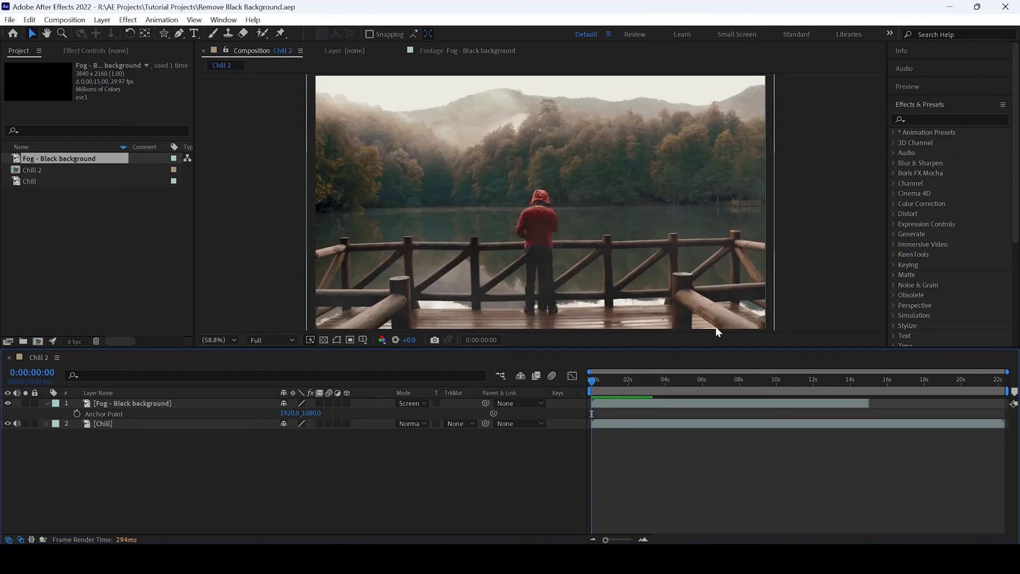
pyautogui.moveTo(654, 367)
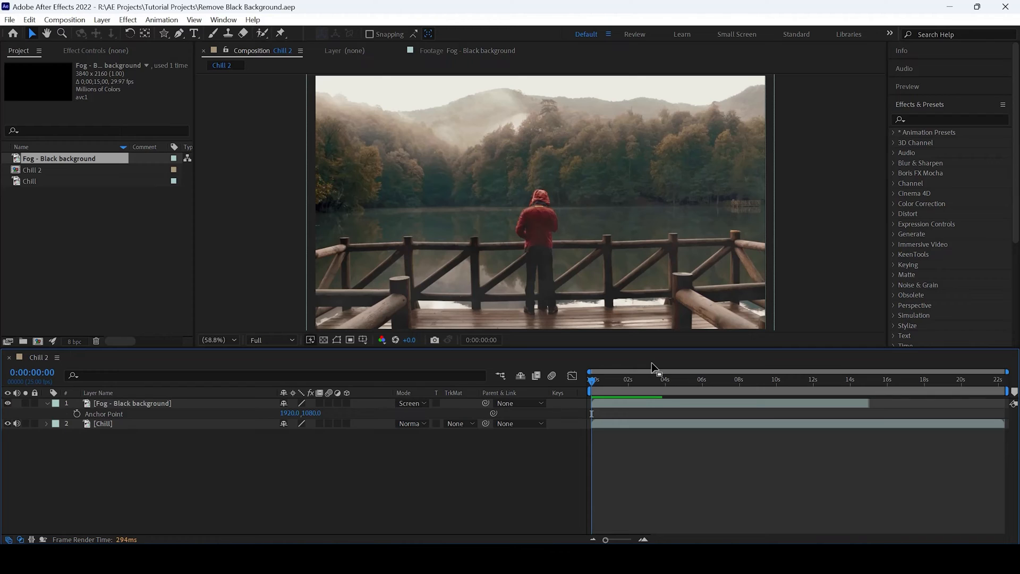
pyautogui.moveTo(591, 379)
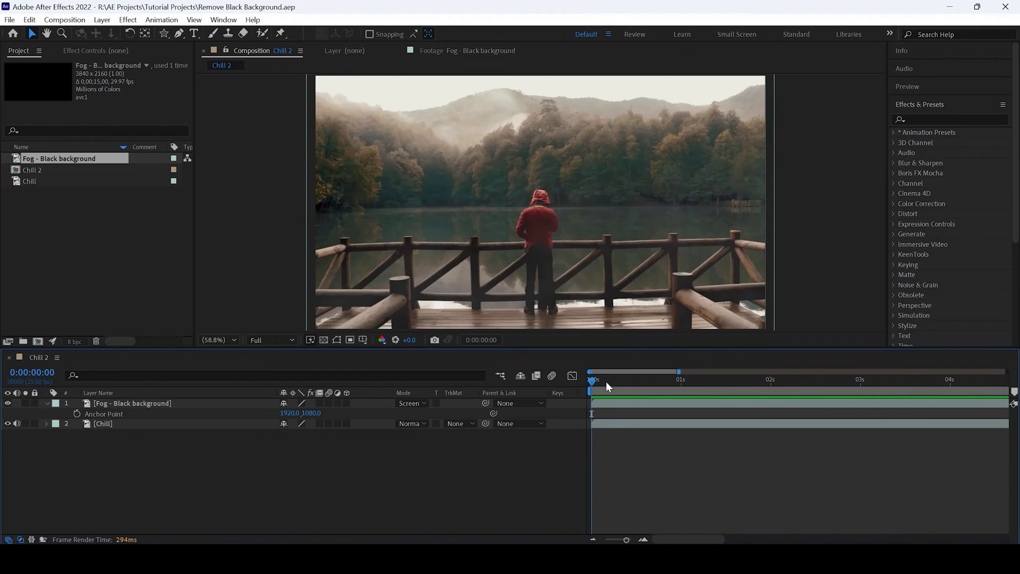
pyautogui.moveTo(592, 380)
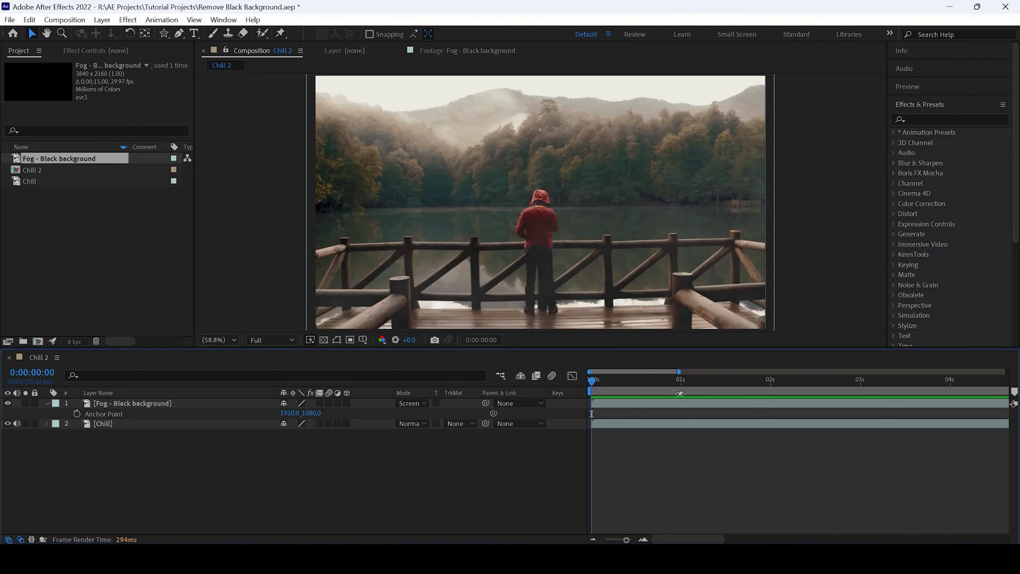
# - Give the 1-second marker the comment 'Start the comp here!' and a red label
pyautogui.doubleClick(680, 391)
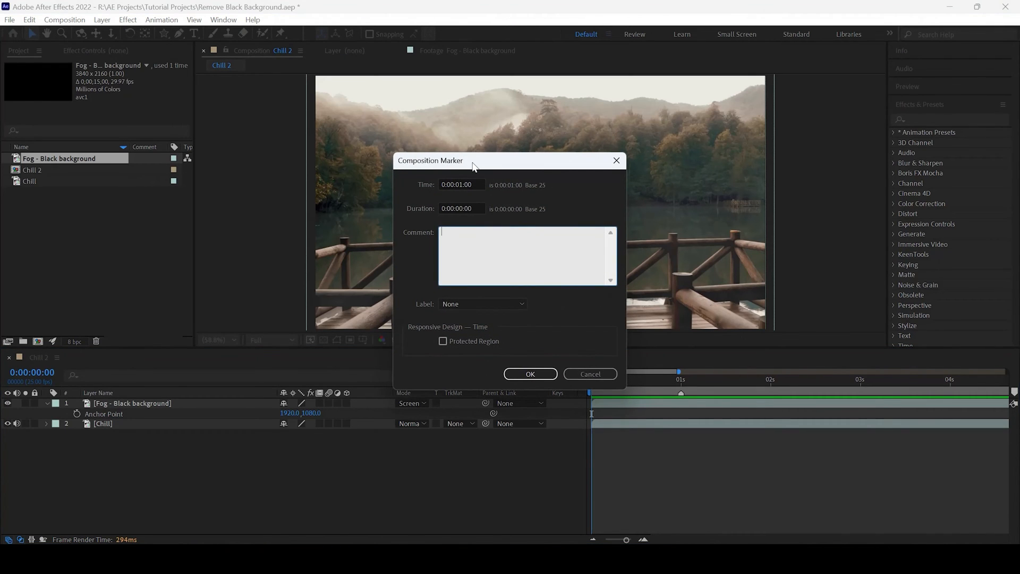
pyautogui.moveTo(450, 179)
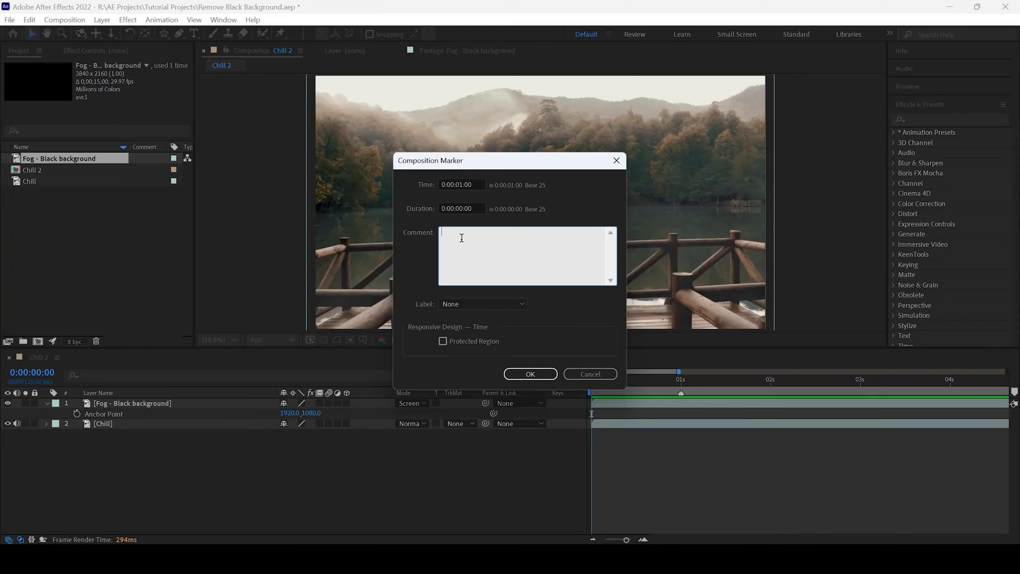
pyautogui.write('Start the')
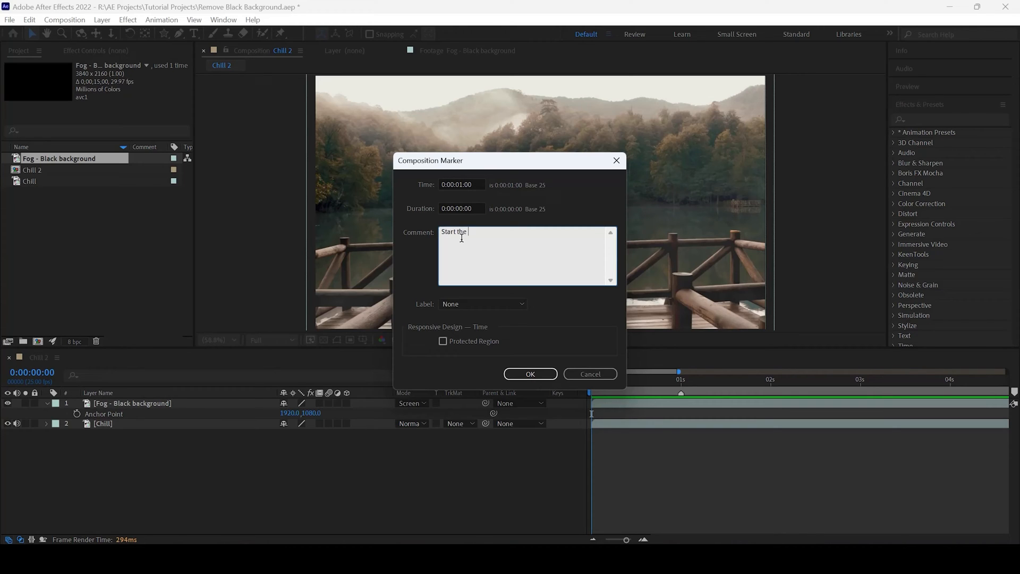
pyautogui.write('comp he')
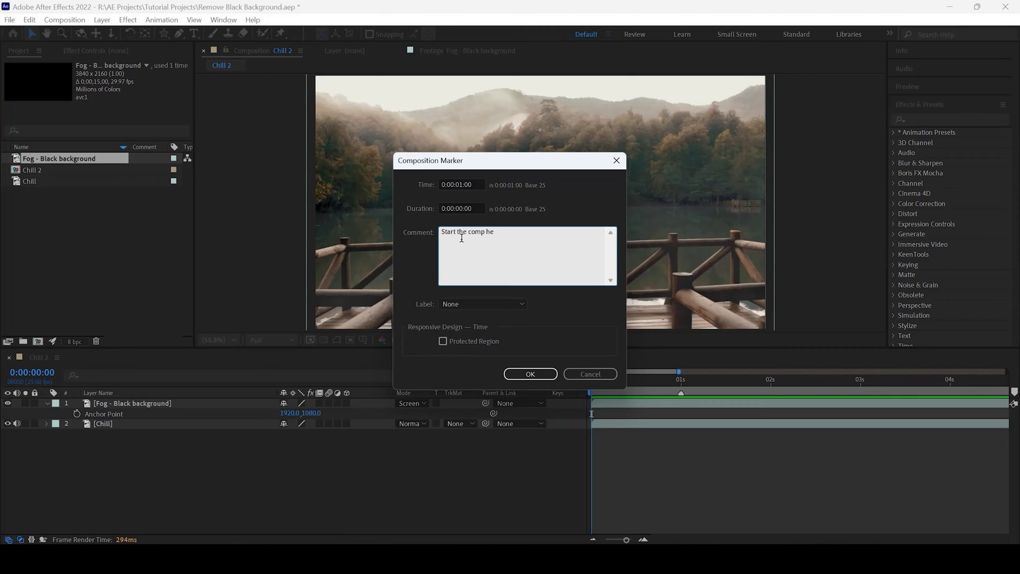
pyautogui.write('re!')
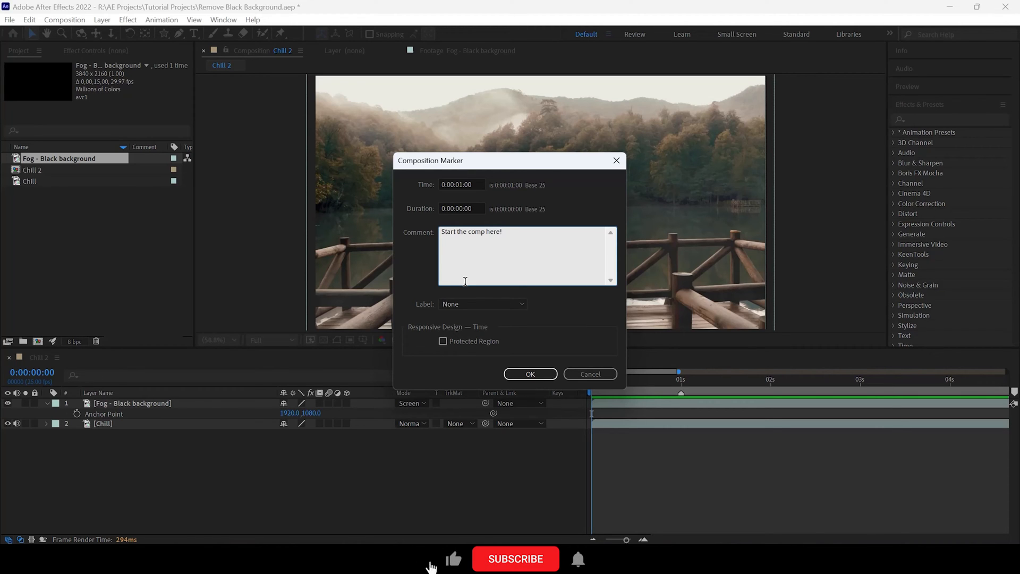
pyautogui.click(482, 304)
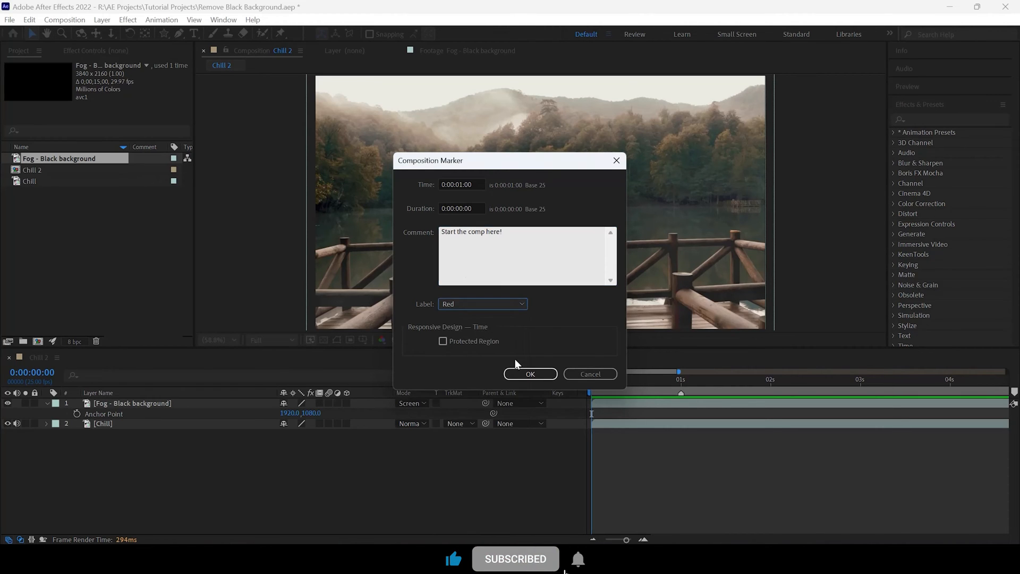
pyautogui.click(529, 374)
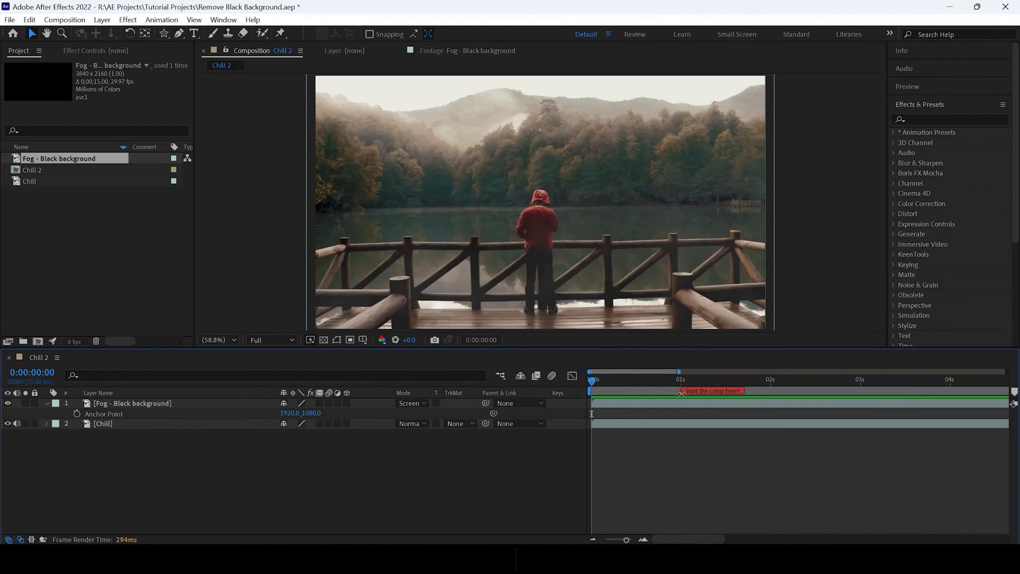
pyautogui.moveTo(684, 399)
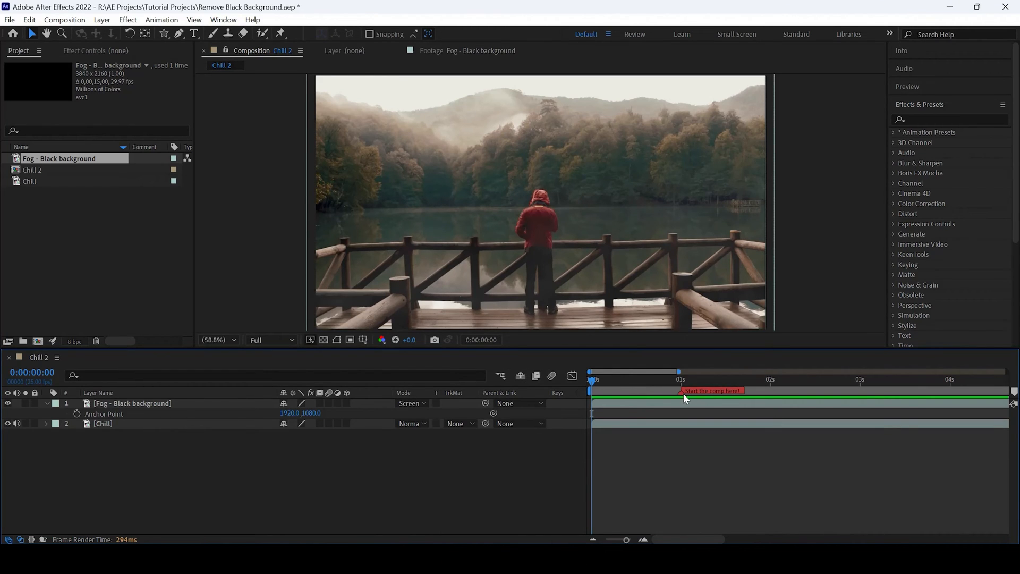
pyautogui.moveTo(714, 421)
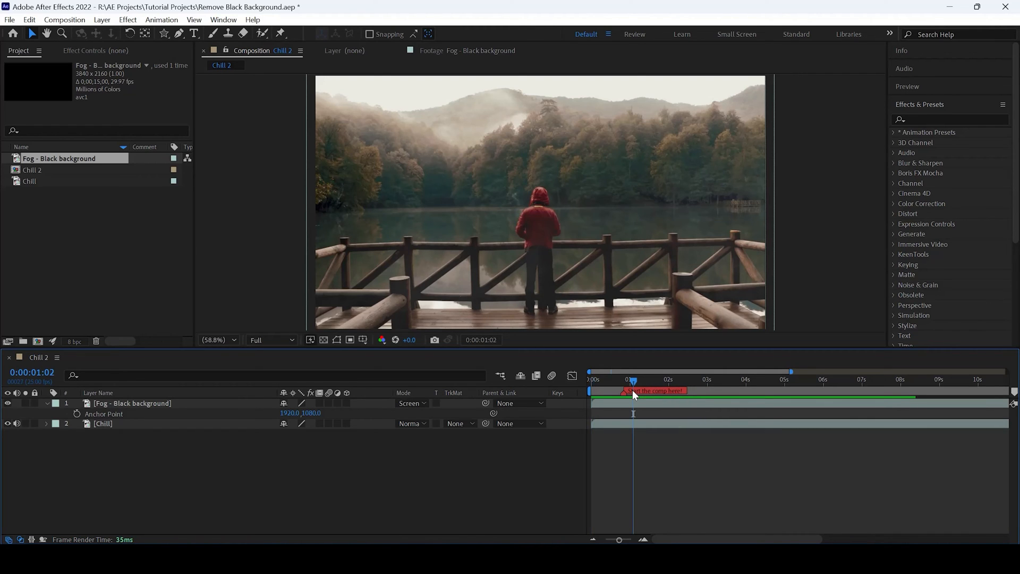
# - Jump the current time to the red marker at 0:00:00:21 using Go To Marker Time
pyautogui.rightClick(628, 380)
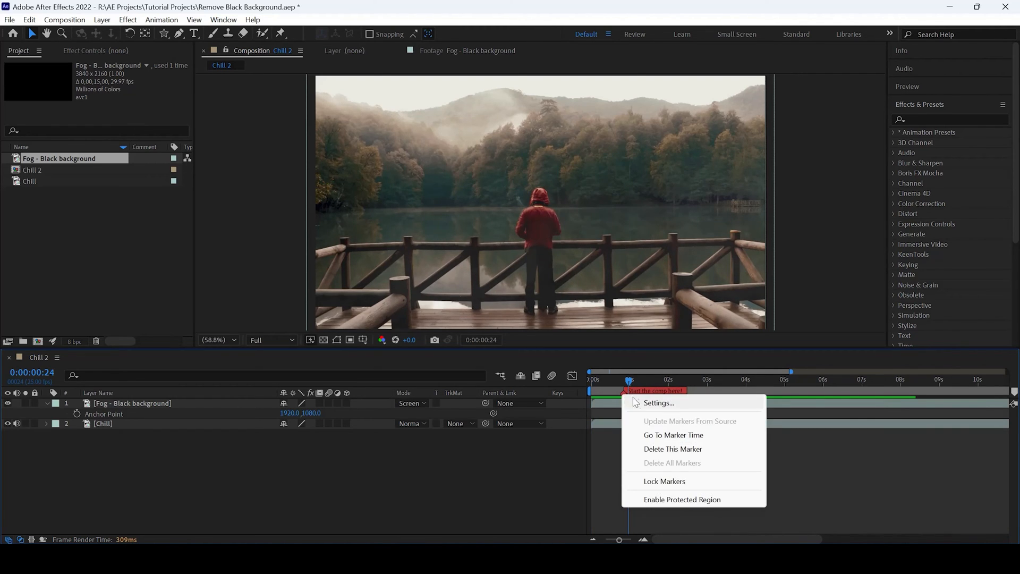
pyautogui.moveTo(656, 482)
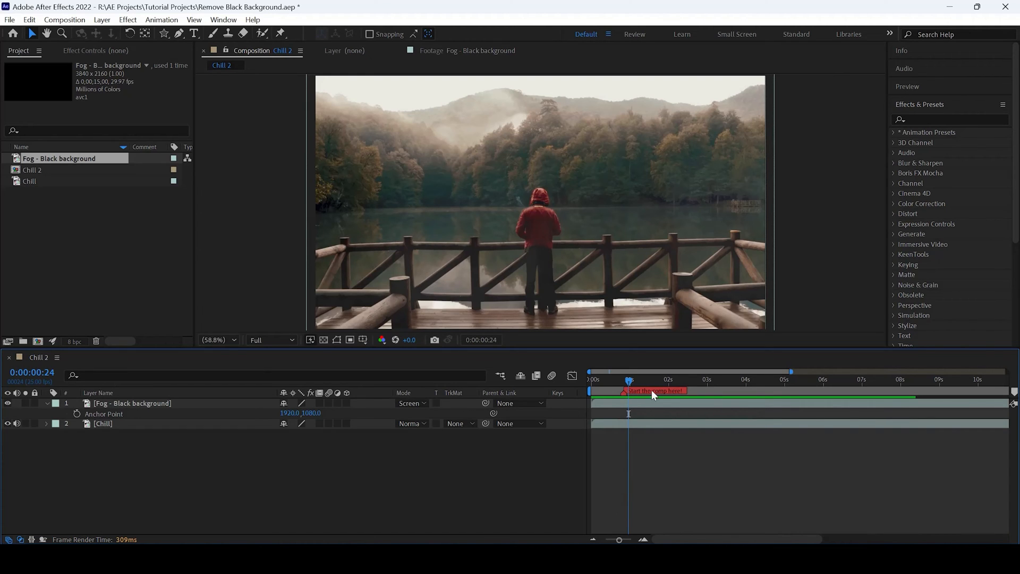
pyautogui.moveTo(629, 397)
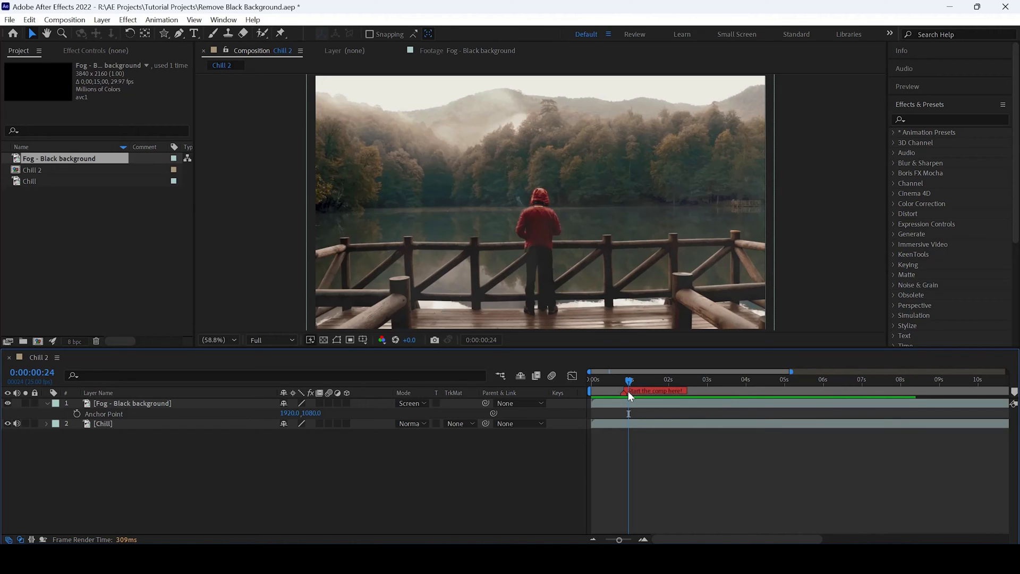
pyautogui.rightClick(628, 390)
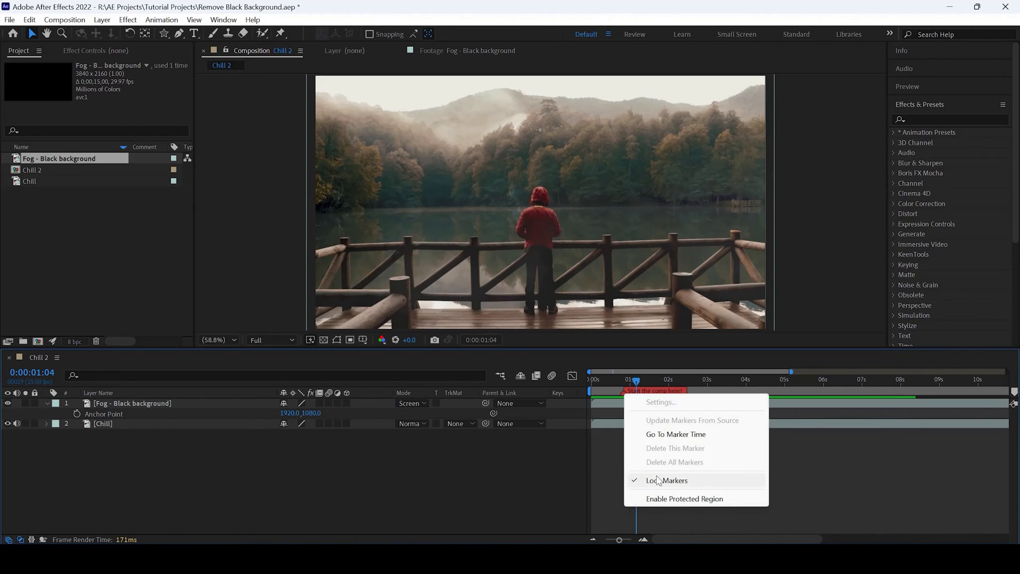
pyautogui.click(638, 382)
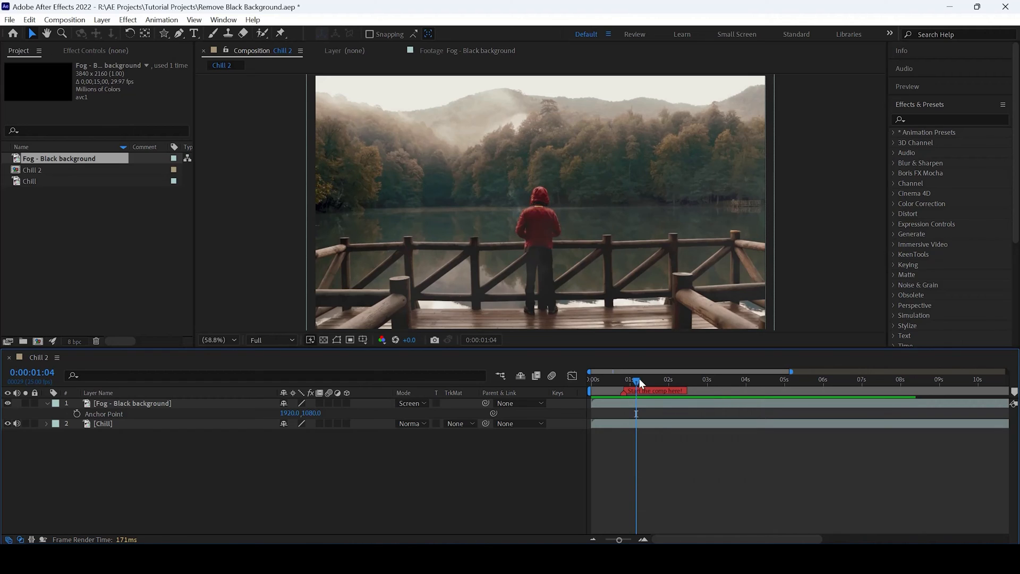
pyautogui.rightClick(654, 390)
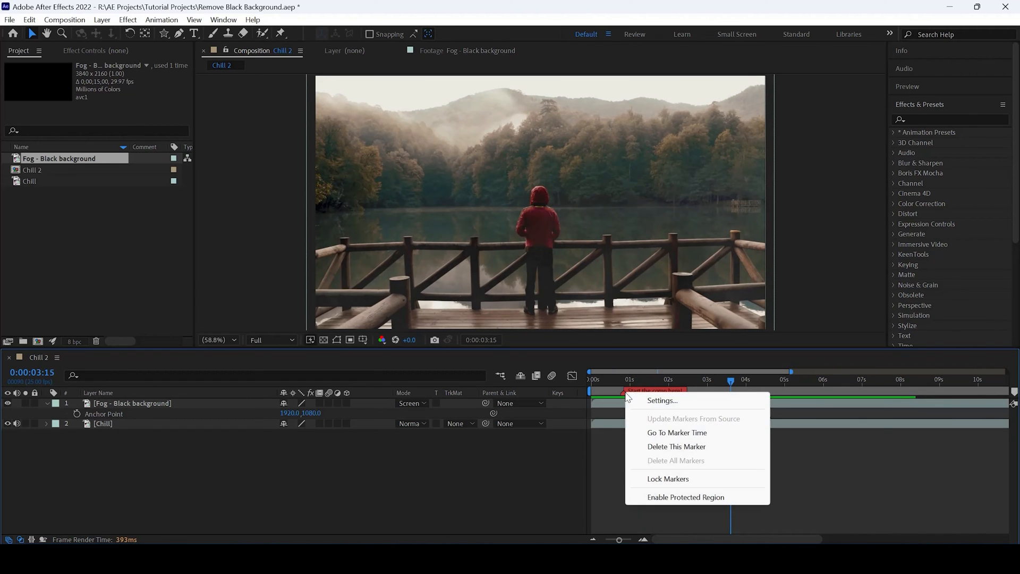
pyautogui.moveTo(676, 432)
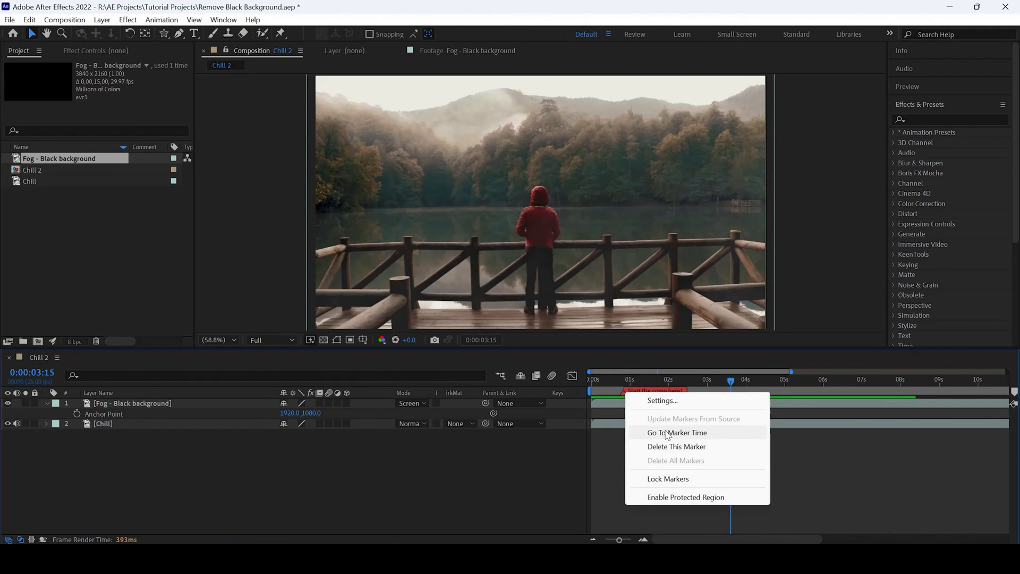
pyautogui.click(677, 433)
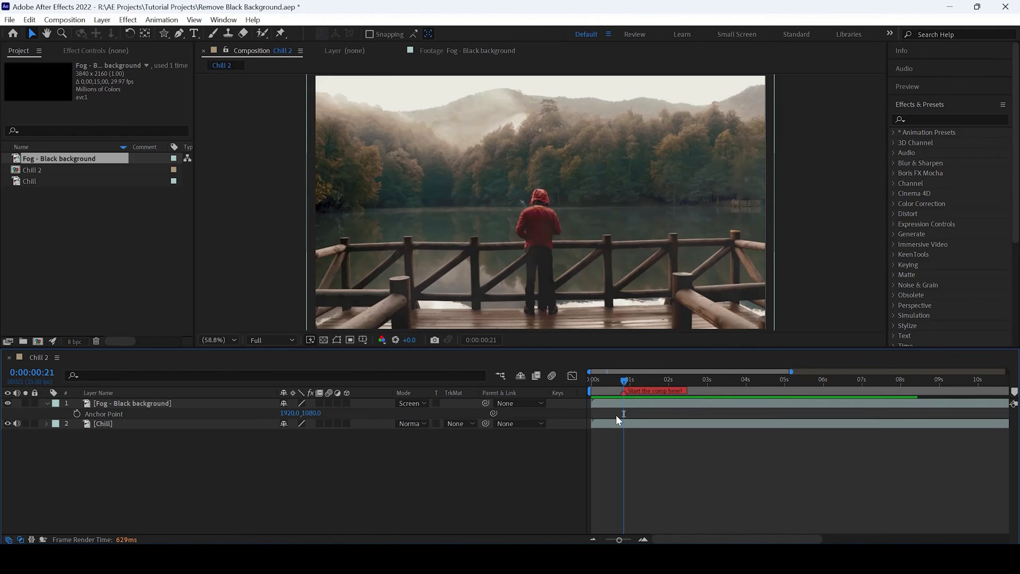
pyautogui.moveTo(634, 415)
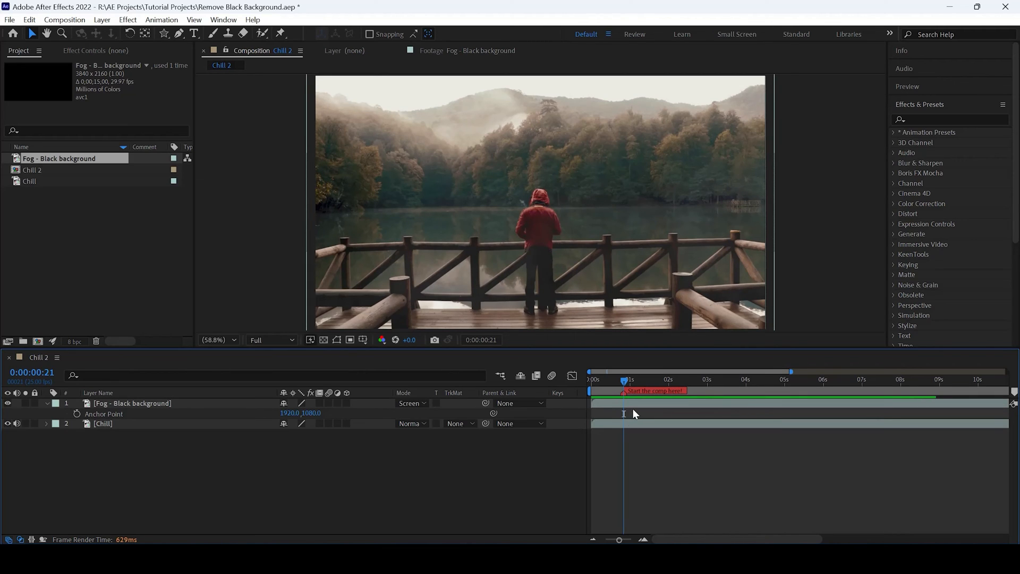
# - Move the playhead to about 0:00:06:24, just before 7 seconds
pyautogui.click(849, 380)
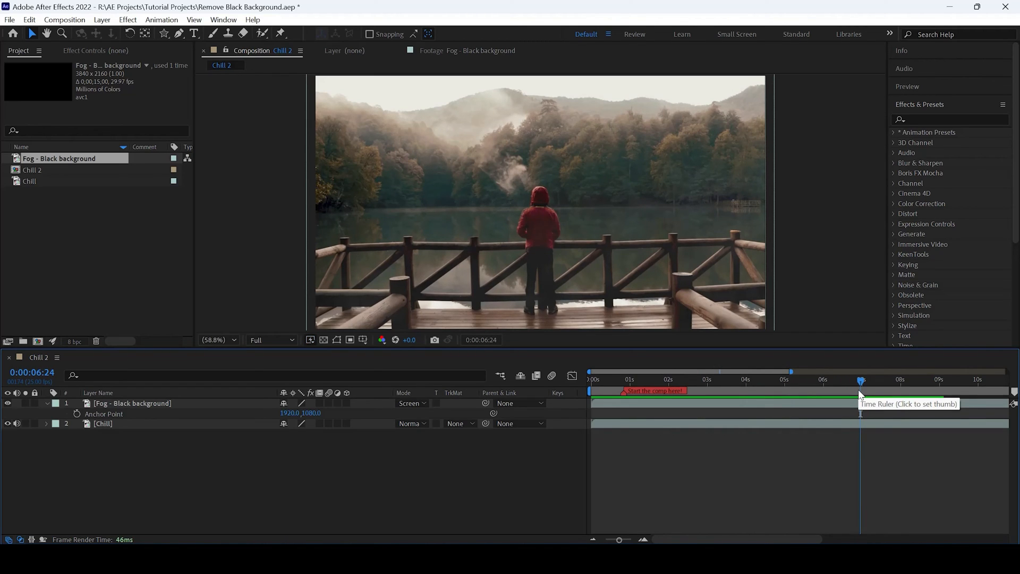
pyautogui.moveTo(888, 408)
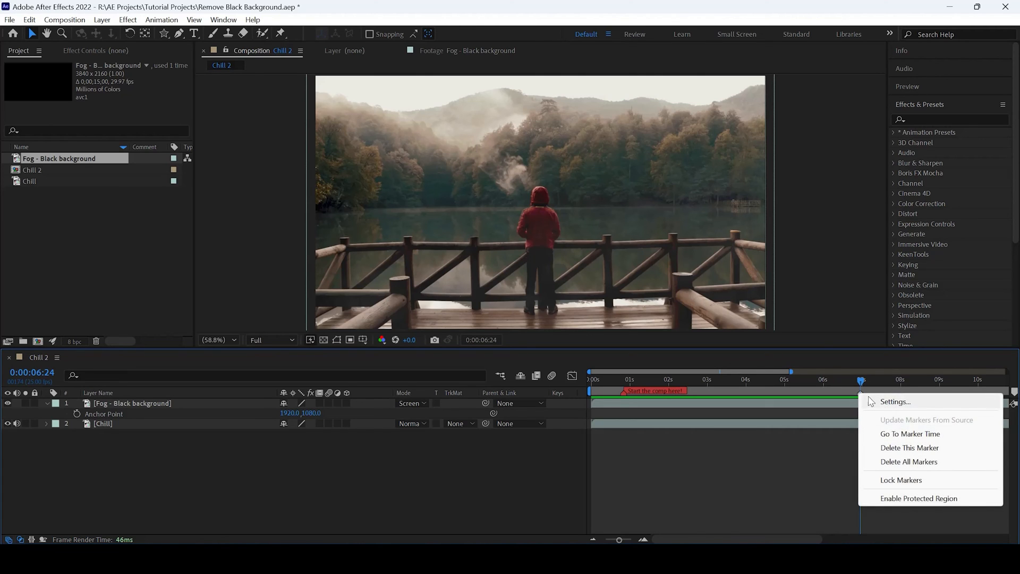
# - Enter the comment 'Comp Ends Here!' for the 0:00:06:24 marker and open its label colours
pyautogui.click(895, 401)
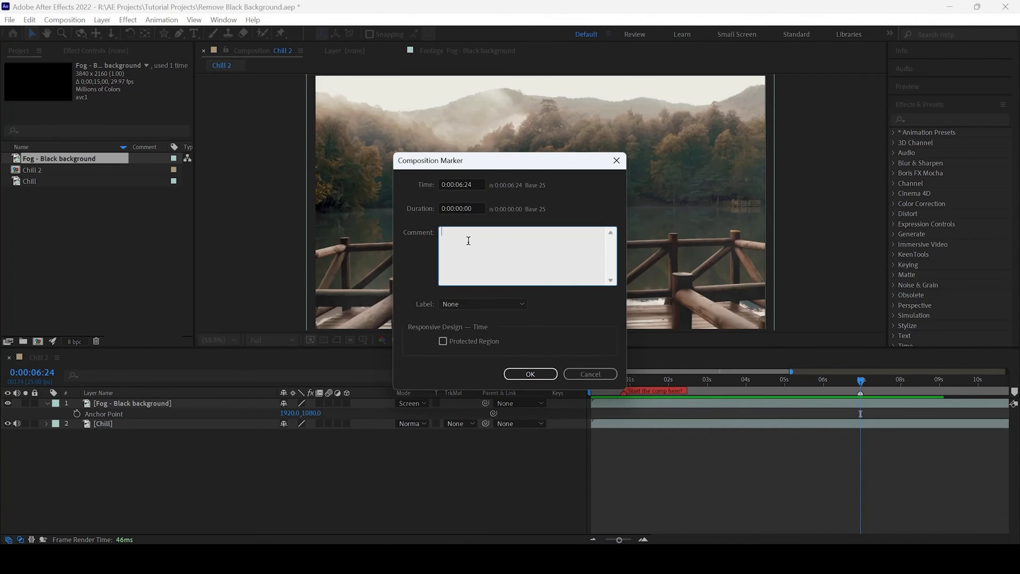
pyautogui.write('Comp')
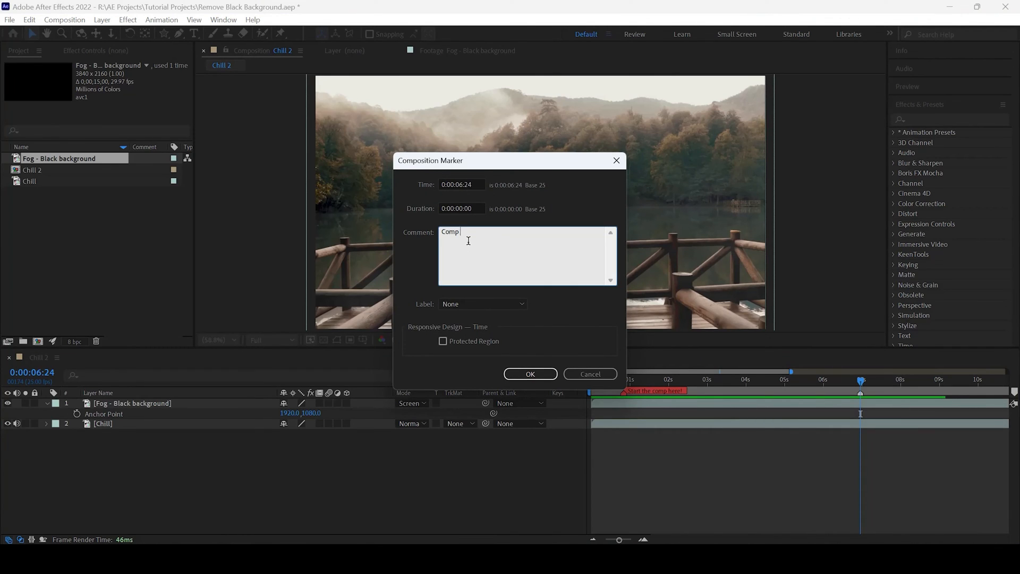
pyautogui.write('Ends Here!')
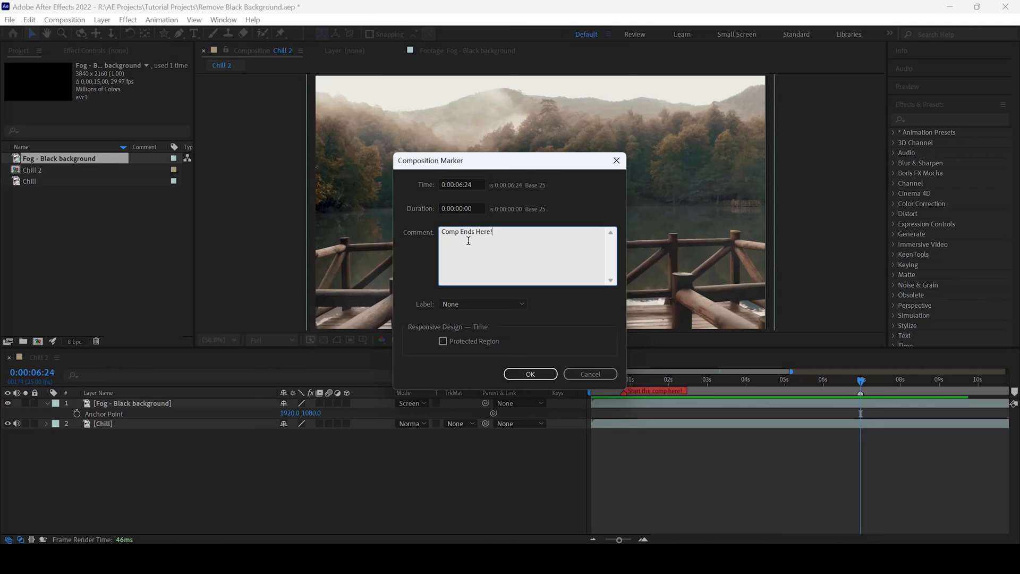
pyautogui.click(483, 304)
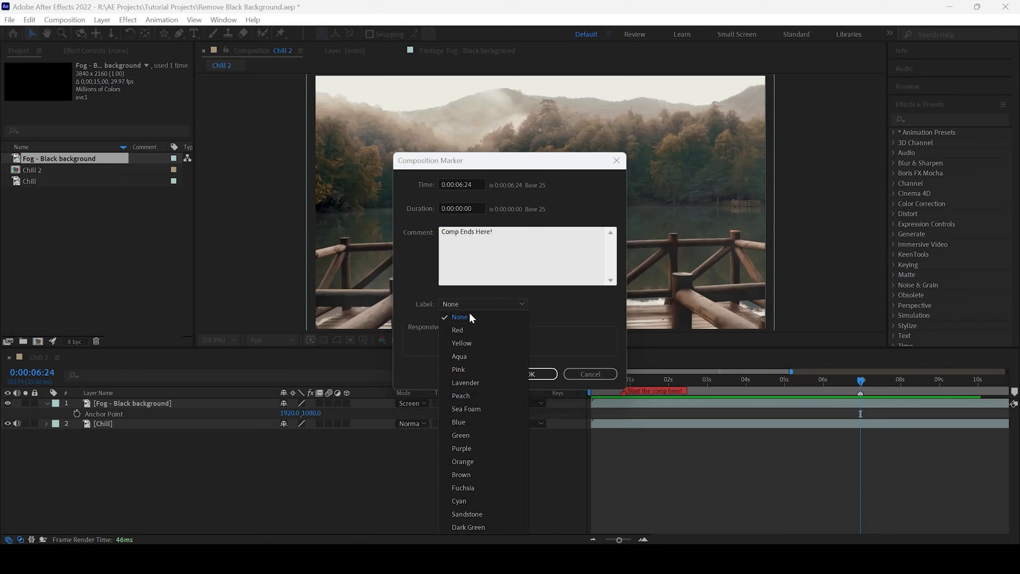
pyautogui.moveTo(463, 488)
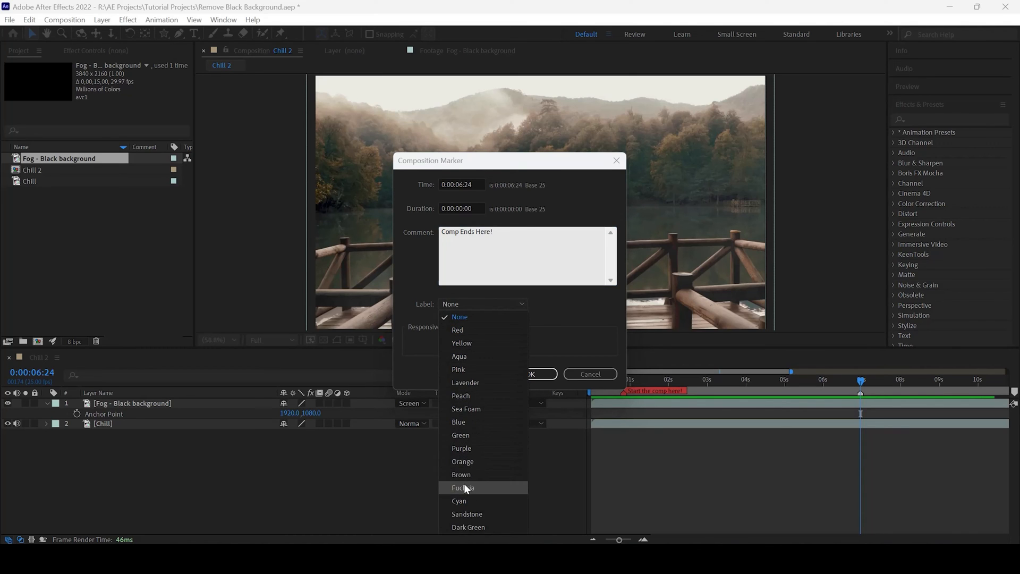
pyautogui.moveTo(467, 439)
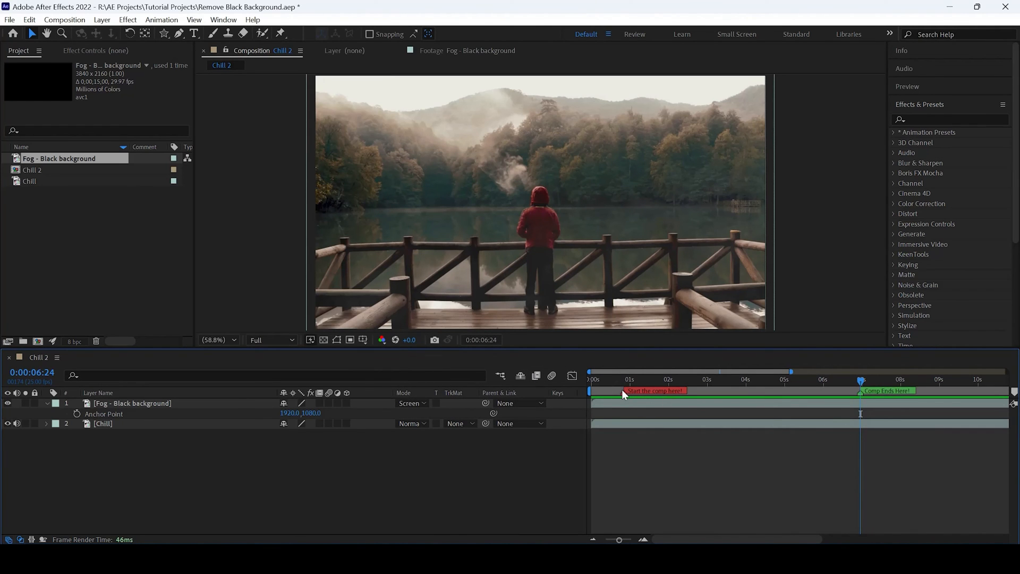
pyautogui.click(861, 380)
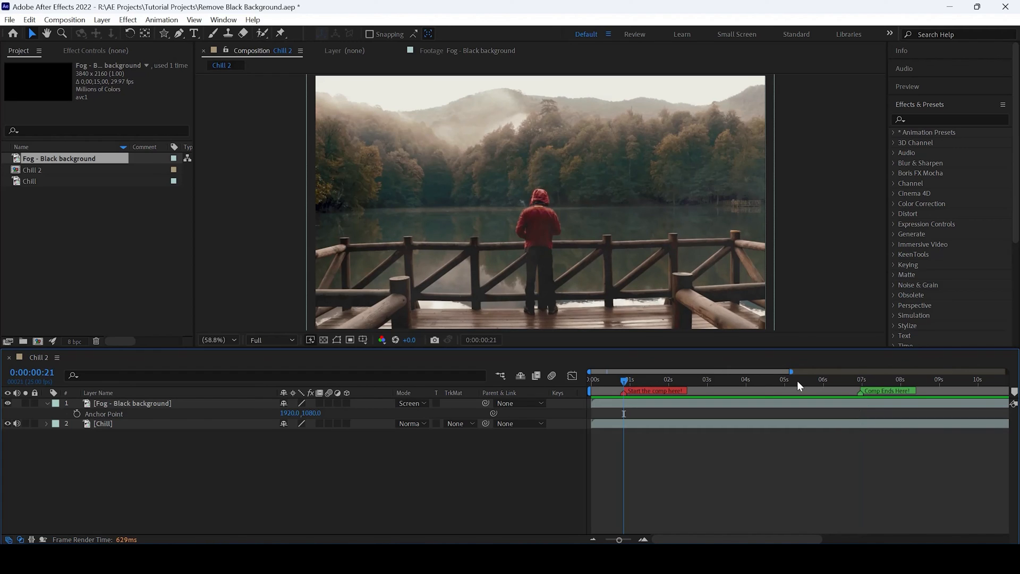
pyautogui.click(860, 380)
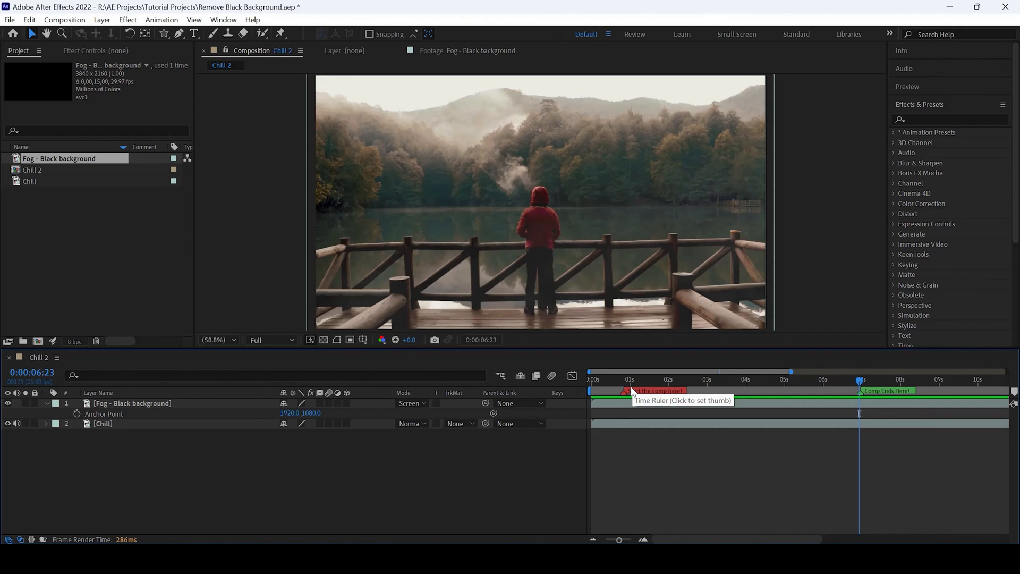
pyautogui.moveTo(629, 390)
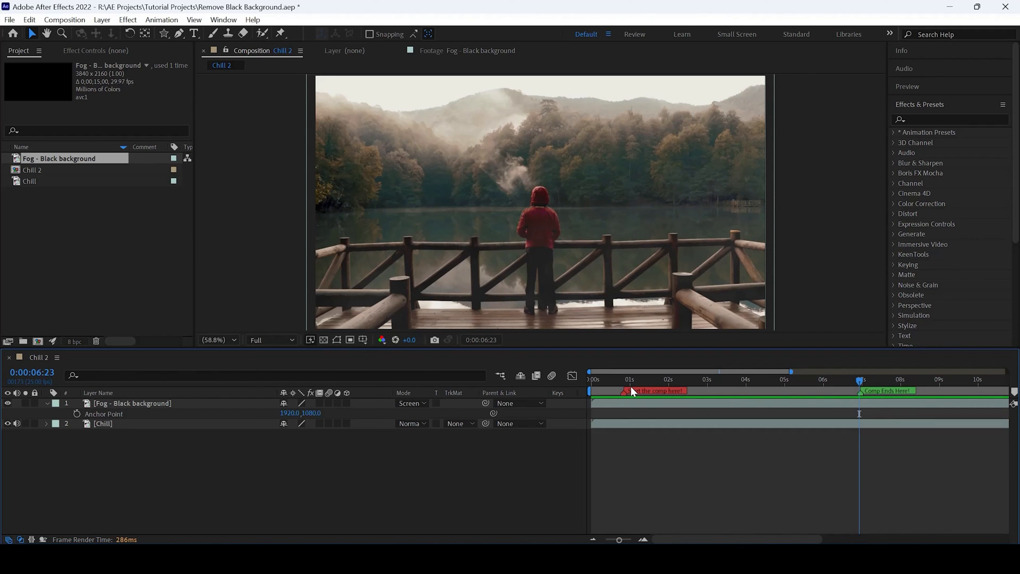